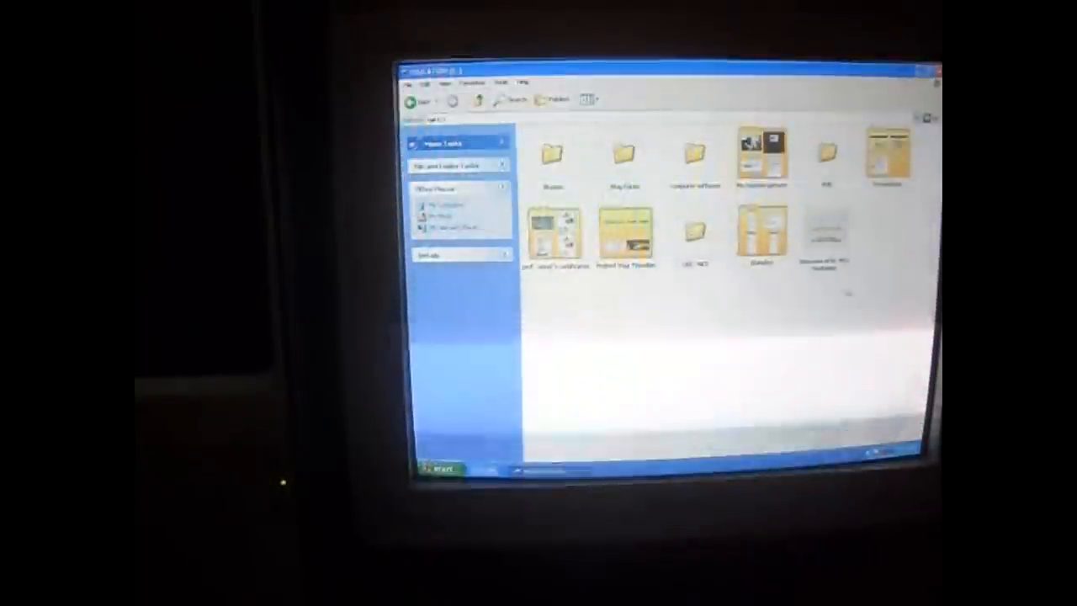
Add the video folder to the drive window alongside the existing folders
click(824, 232)
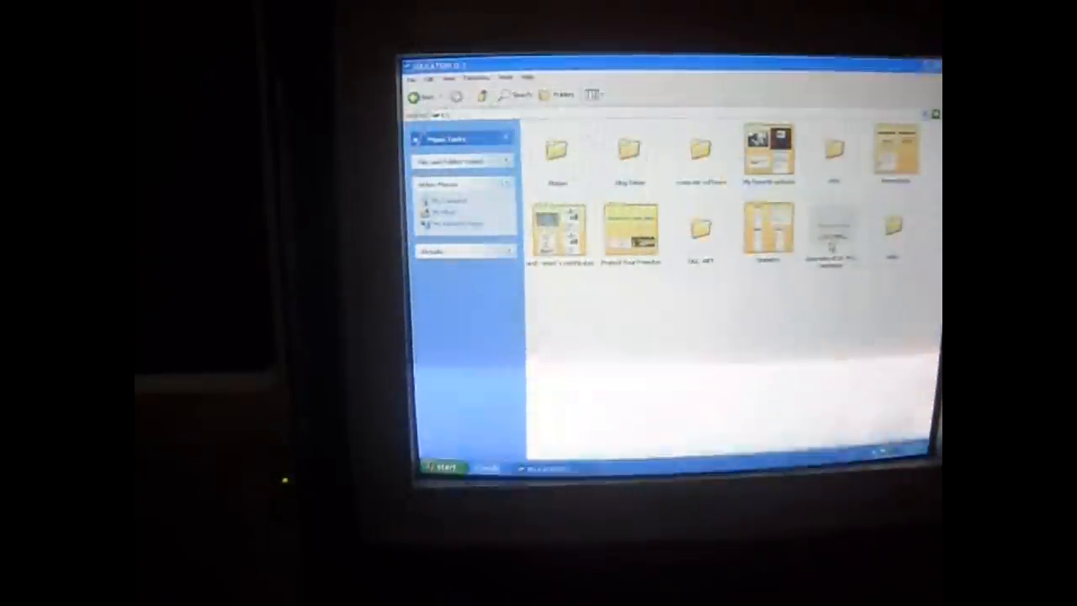
click(829, 232)
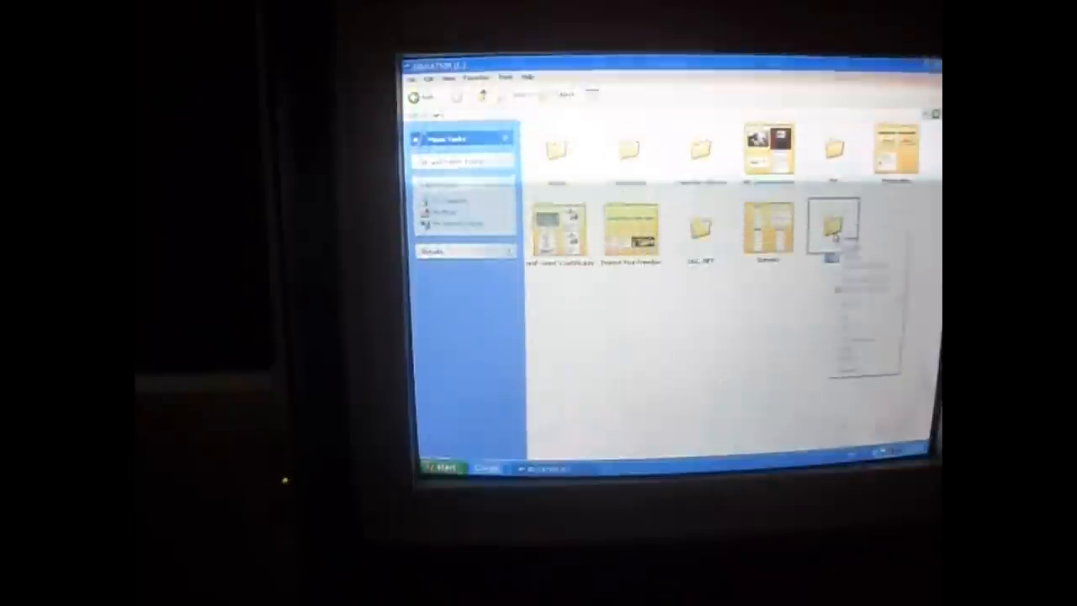
Share the new folder on the network and allow network users to change its files
right_click(837, 228)
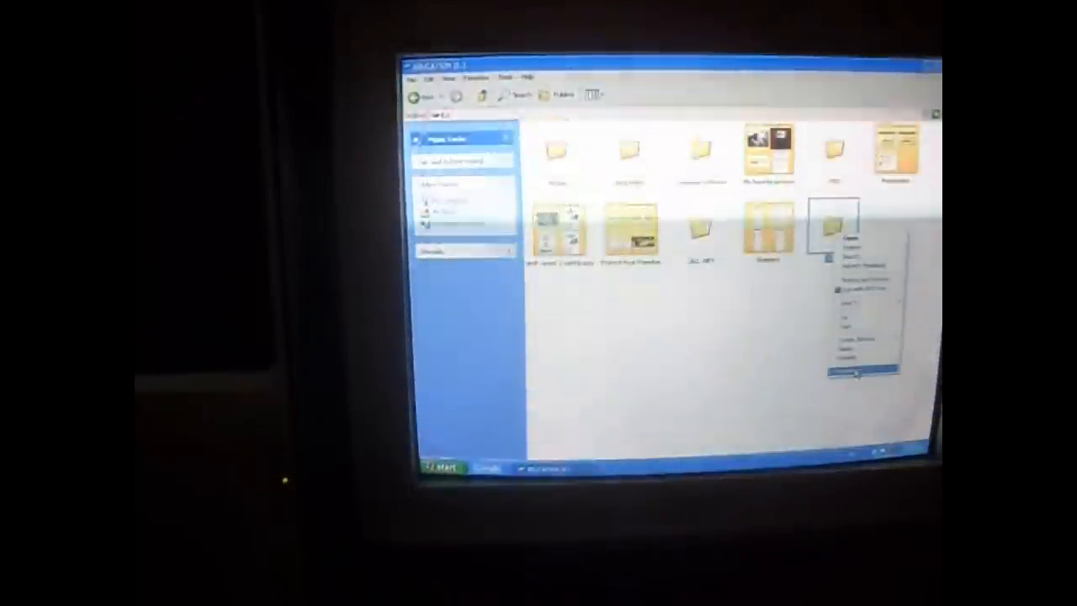
click(857, 372)
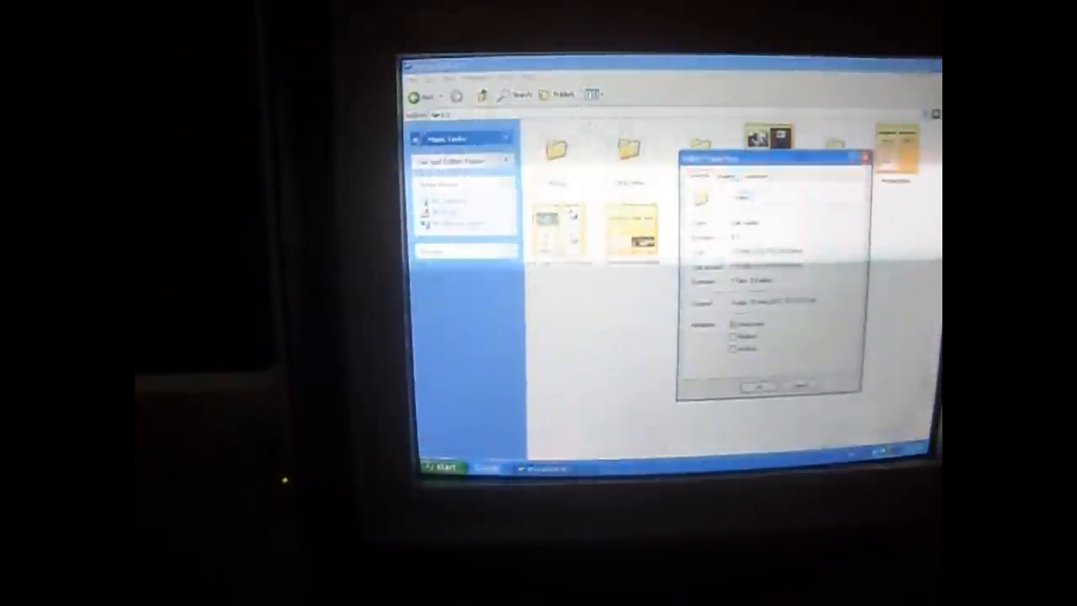
click(725, 175)
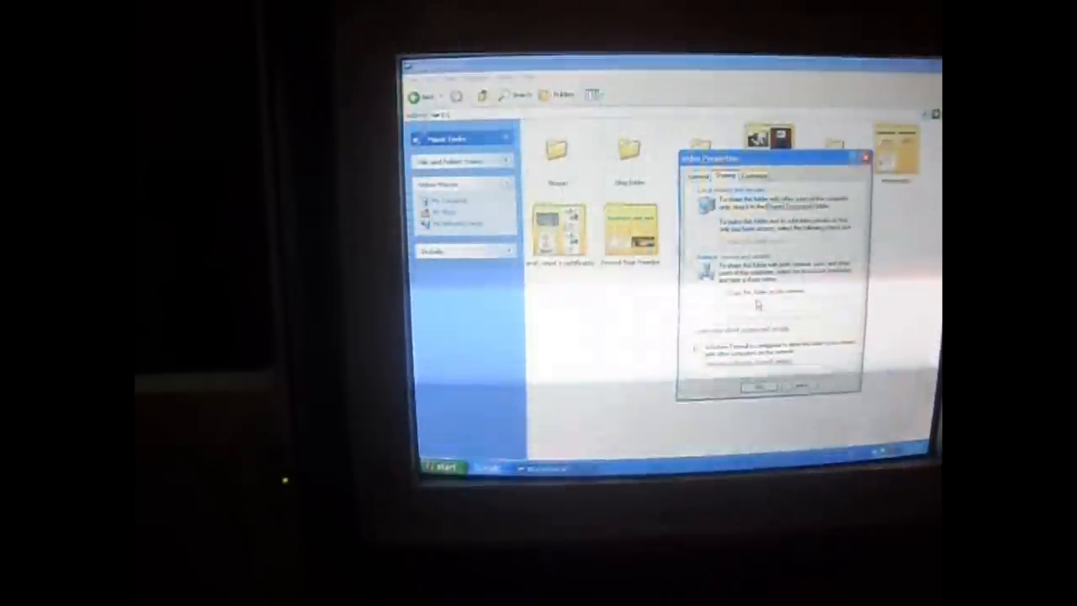
click(722, 291)
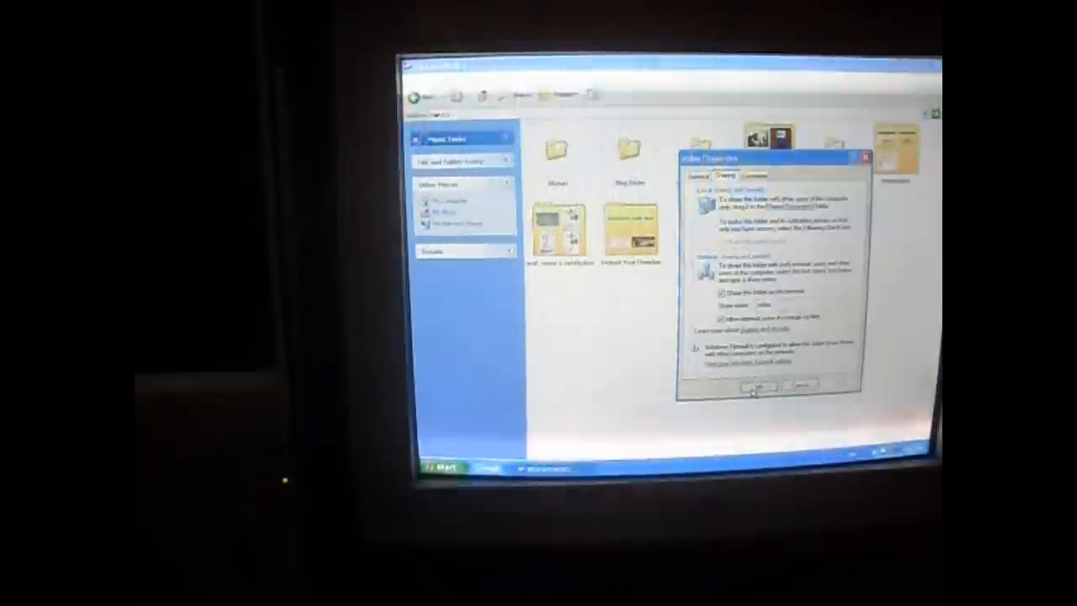
click(755, 388)
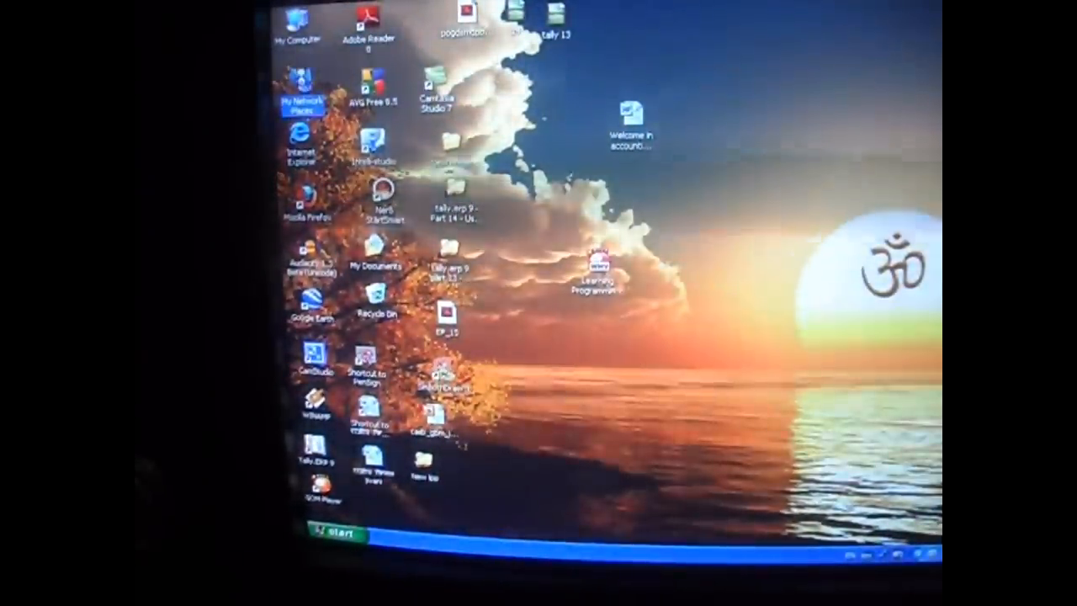
Open My Network Places to browse the computers on the network
double_click(301, 92)
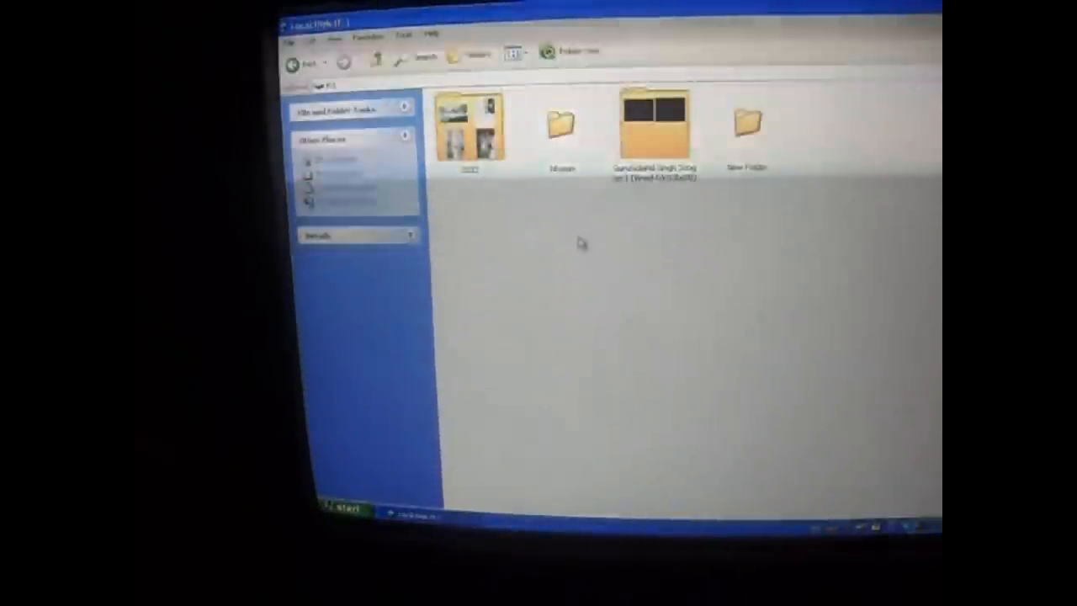
Paste the copied shared folder into Local Disk (F:)
right_click(581, 244)
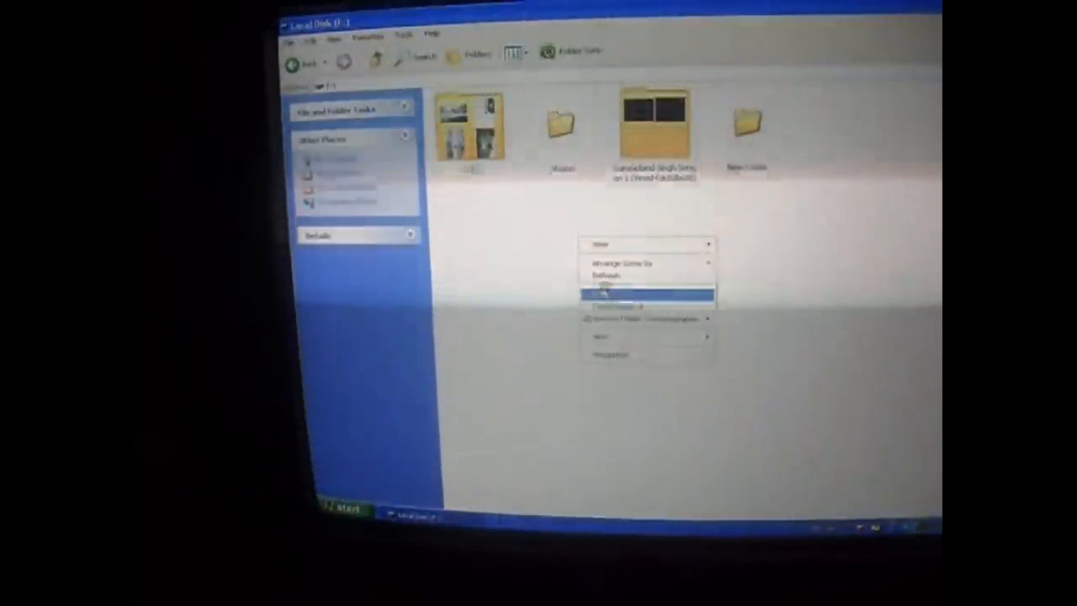
click(606, 296)
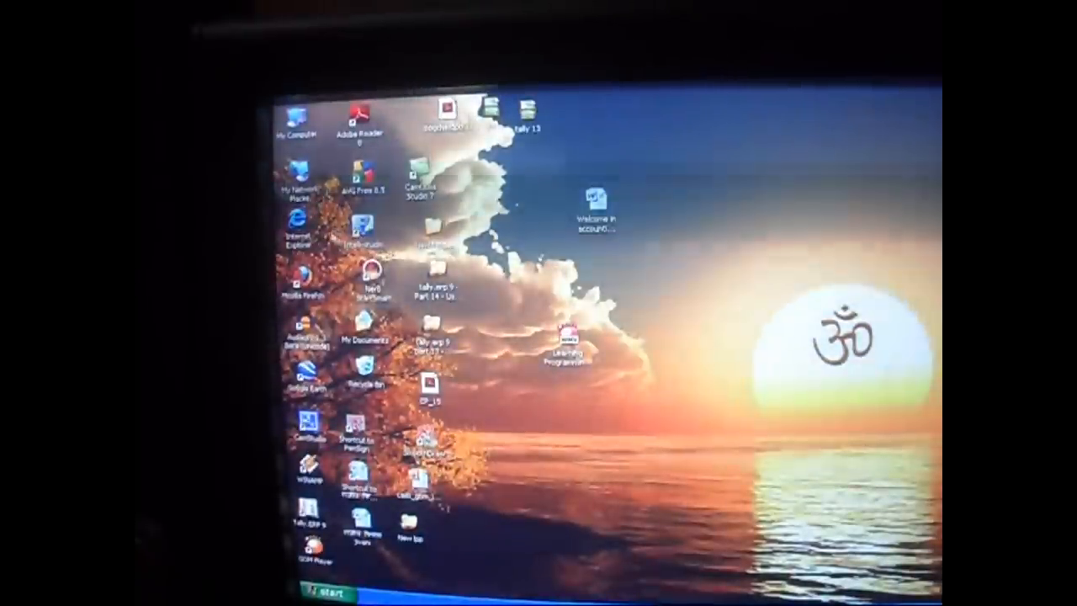
Display the Local Area Connection's Internet Protocol (TCP/IP) properties with its fixed IP address
right_click(295, 198)
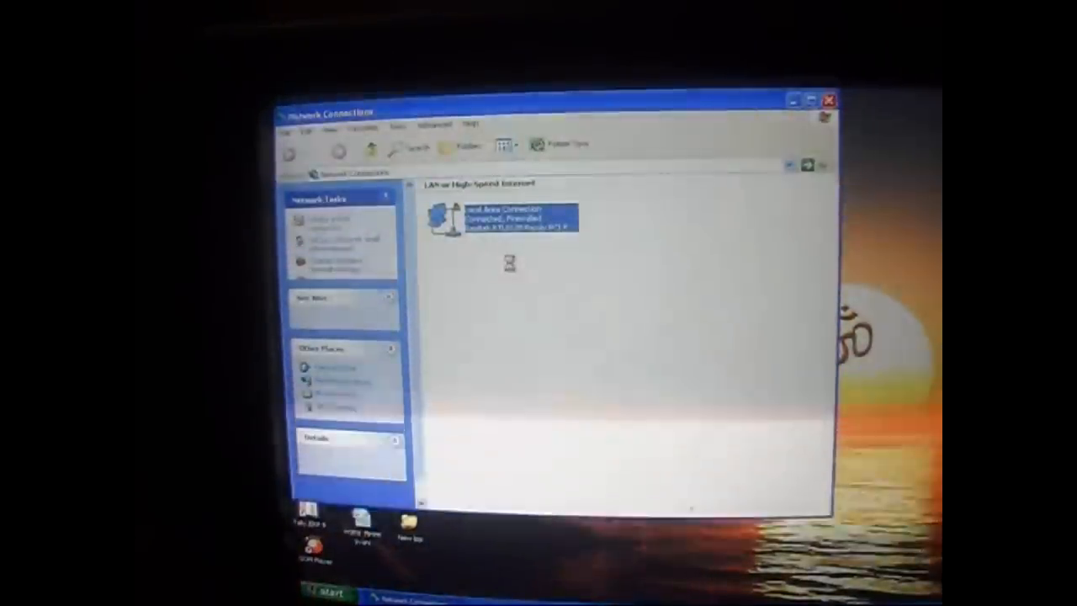
double_click(505, 219)
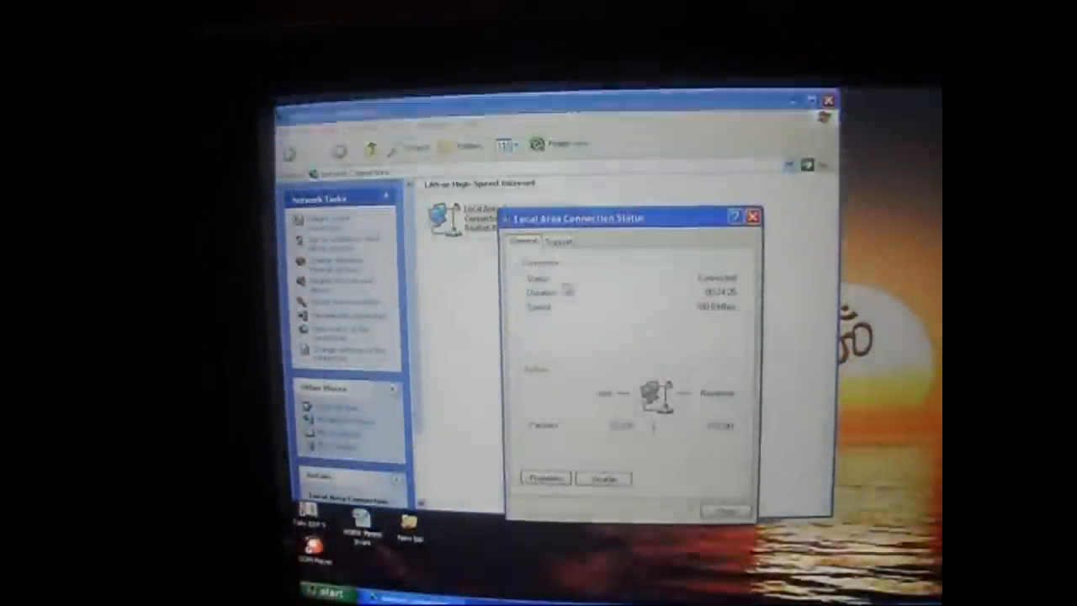
click(544, 478)
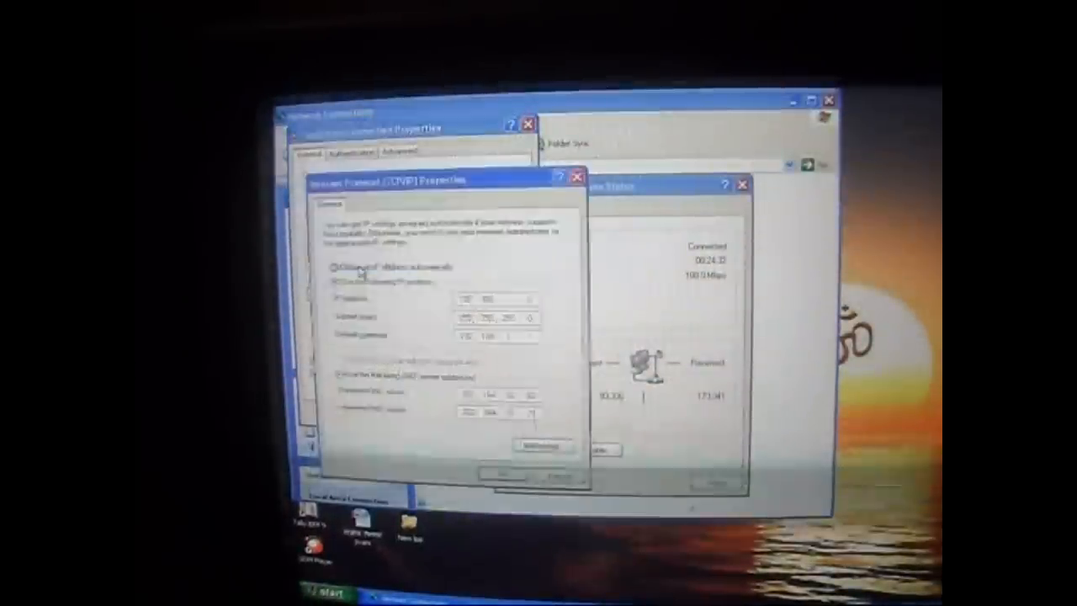
click(335, 282)
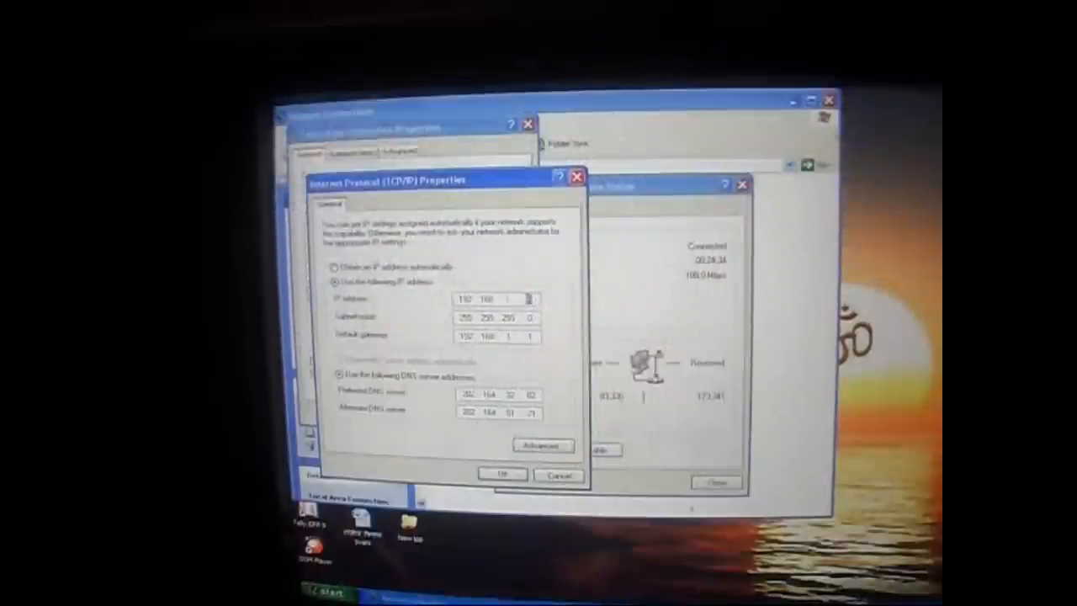